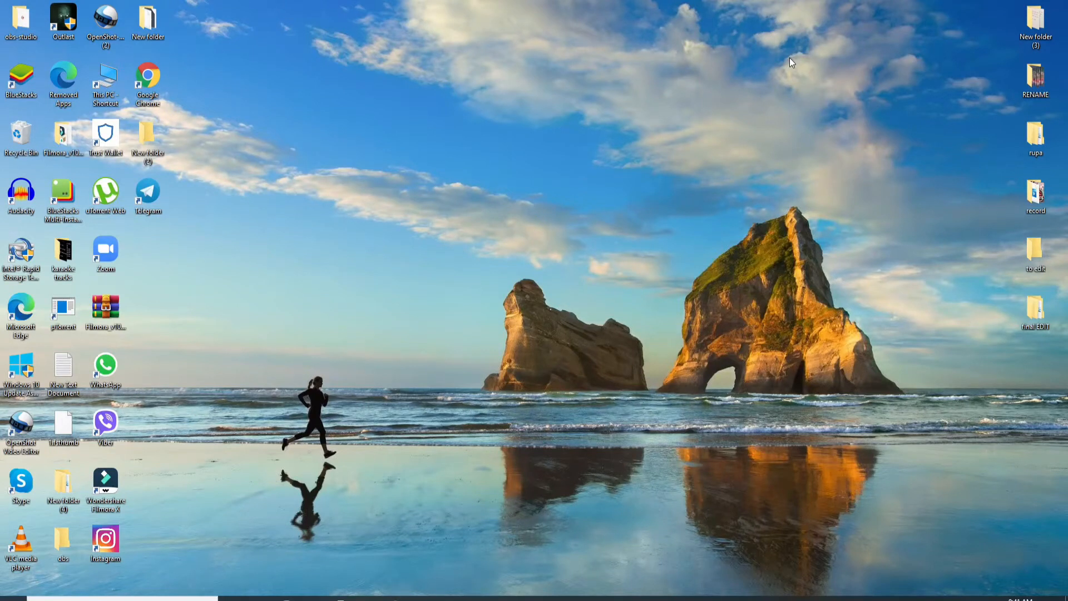
pyautogui.moveTo(600, 250)
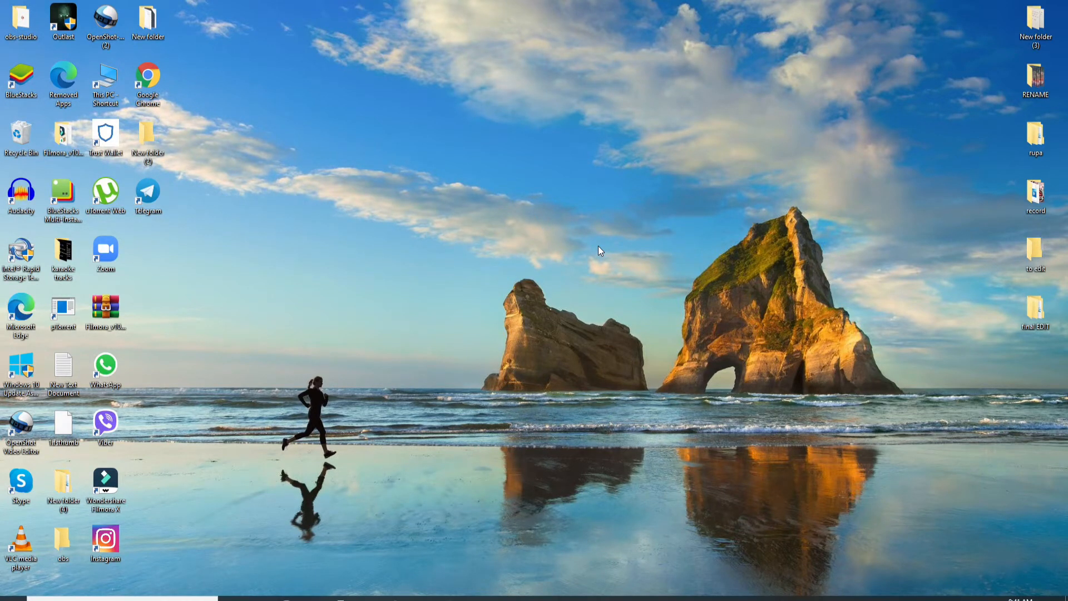
pyautogui.moveTo(532, 242)
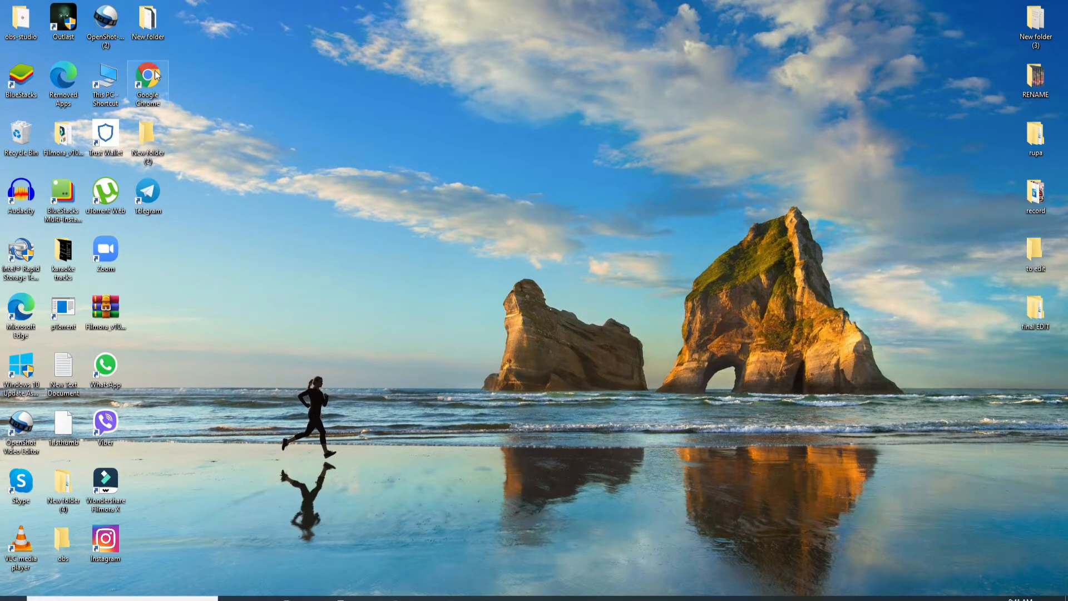
pyautogui.doubleClick(147, 80)
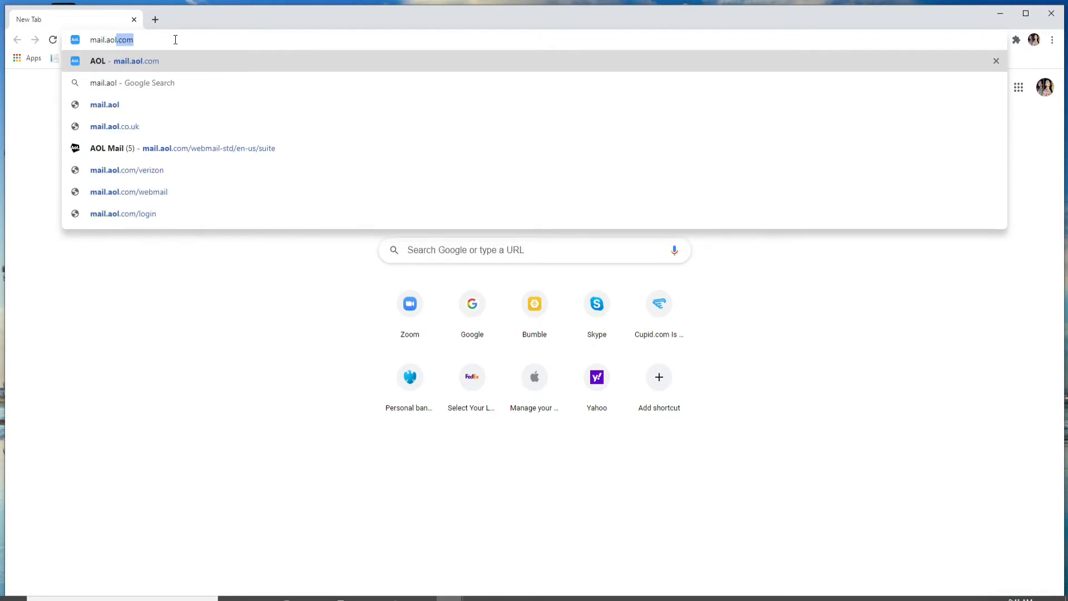
pyautogui.press('Return')
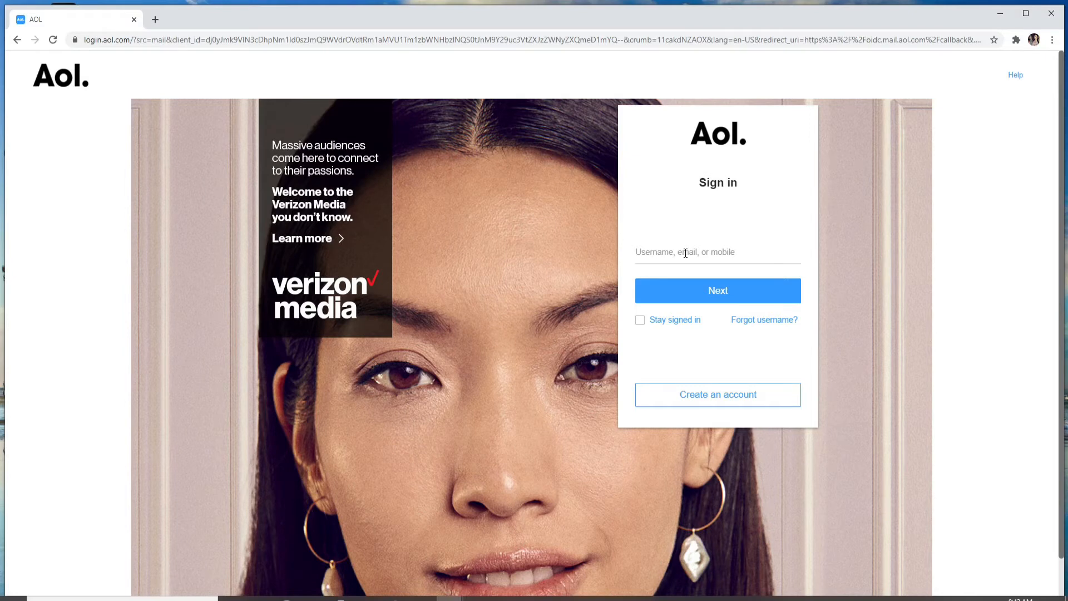
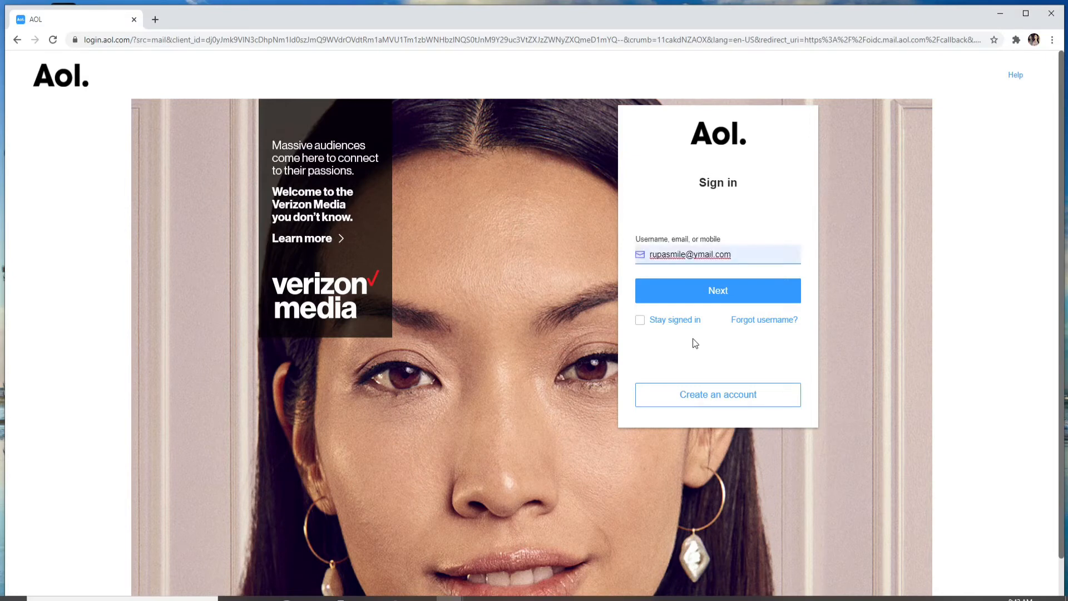
pyautogui.click(717, 290)
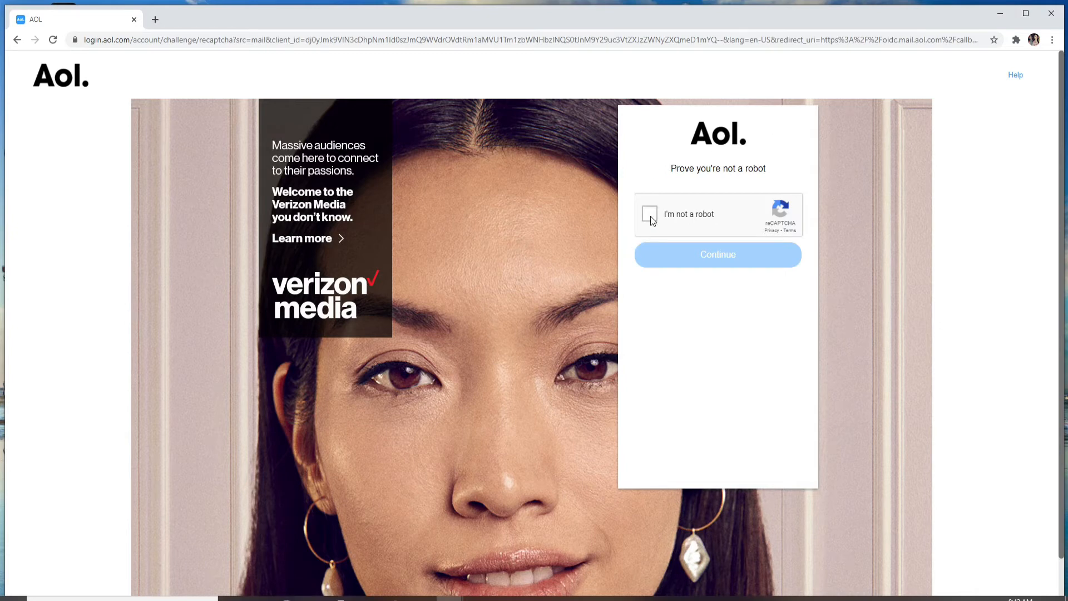
# - Tick the reCAPTCHA 'I'm not a robot' box and continue
pyautogui.click(650, 213)
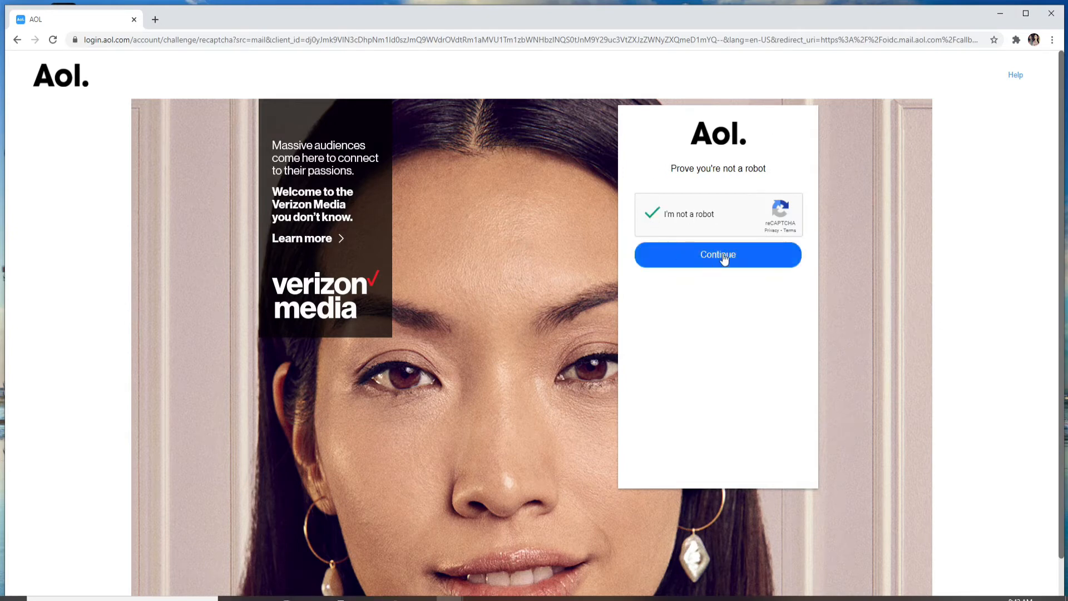
pyautogui.click(717, 254)
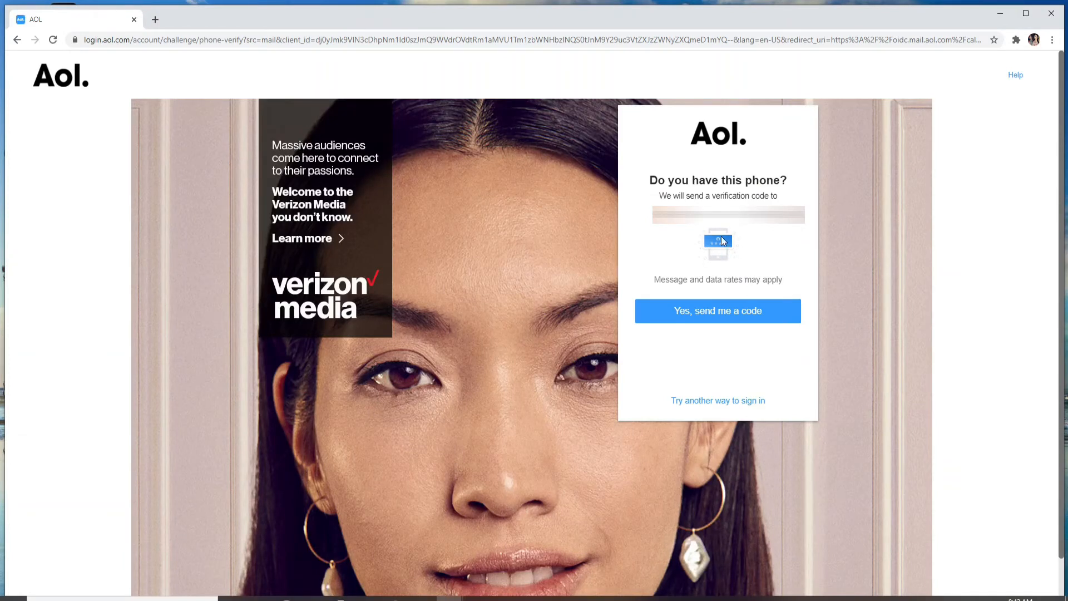
pyautogui.click(717, 310)
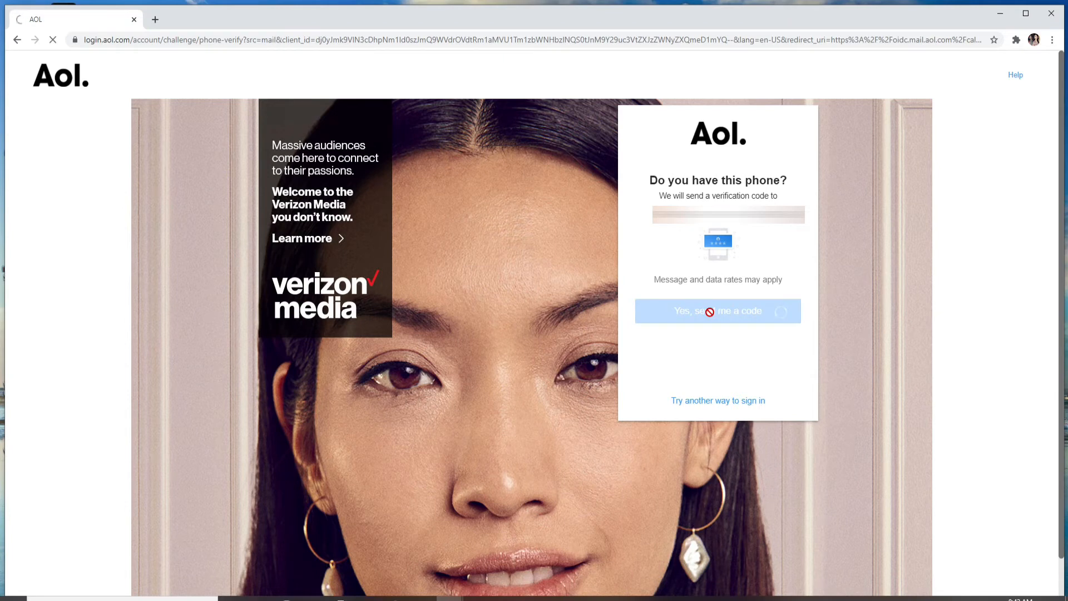
pyautogui.click(717, 312)
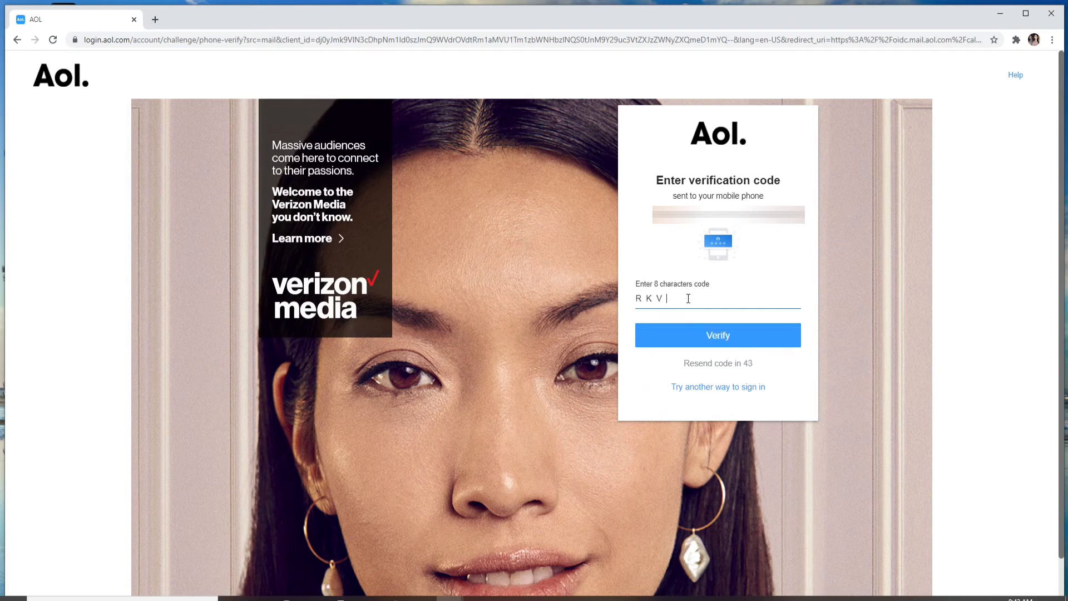
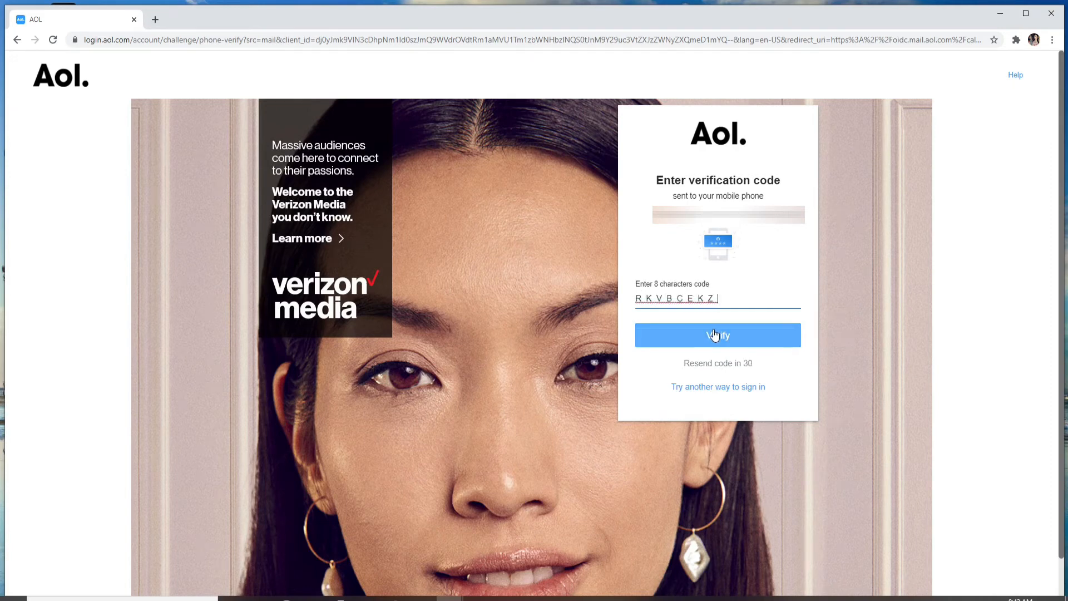
pyautogui.click(717, 335)
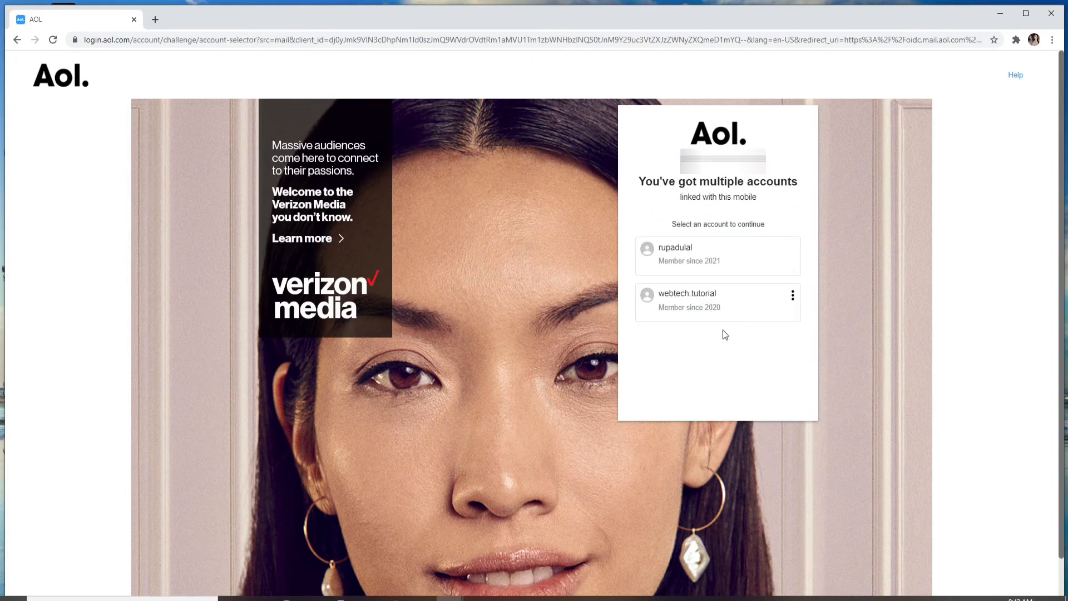
pyautogui.moveTo(701, 274)
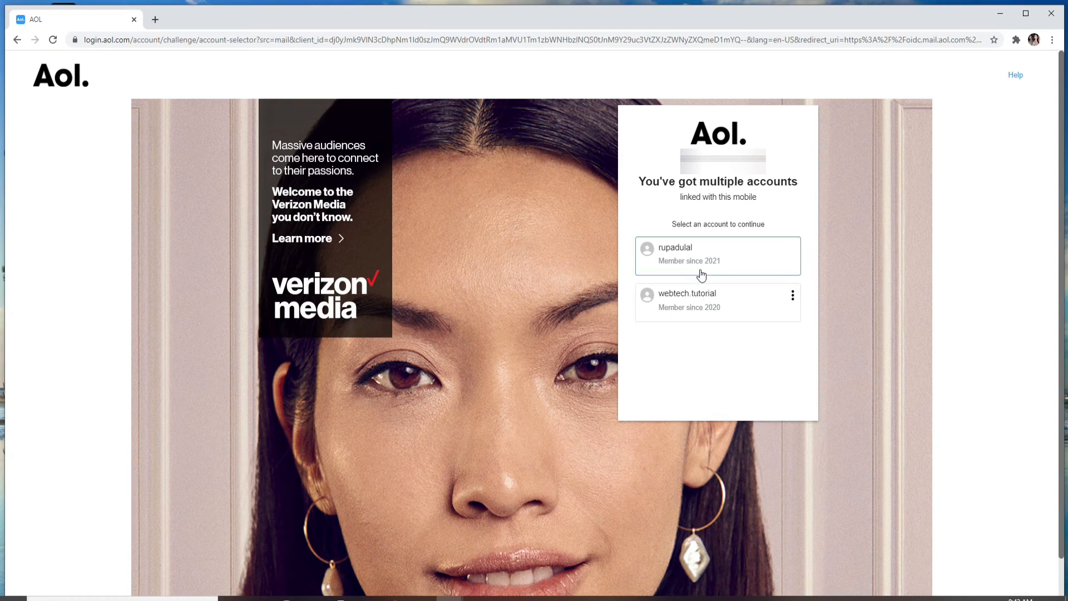
# - Pick the first linked account and scroll the Today on AOL news feed
pyautogui.click(717, 256)
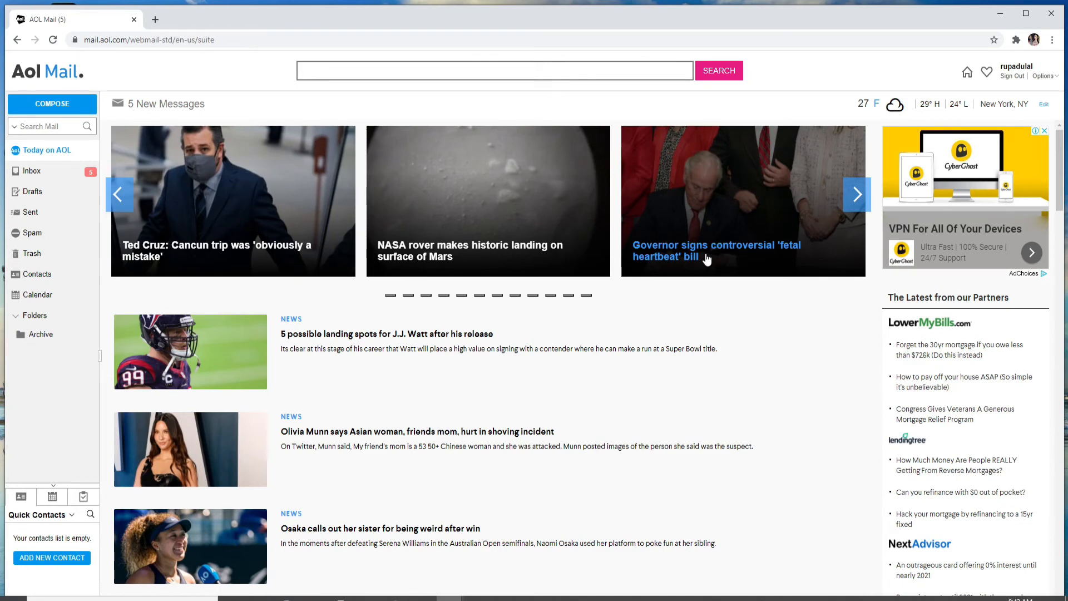
pyautogui.scroll(-3)
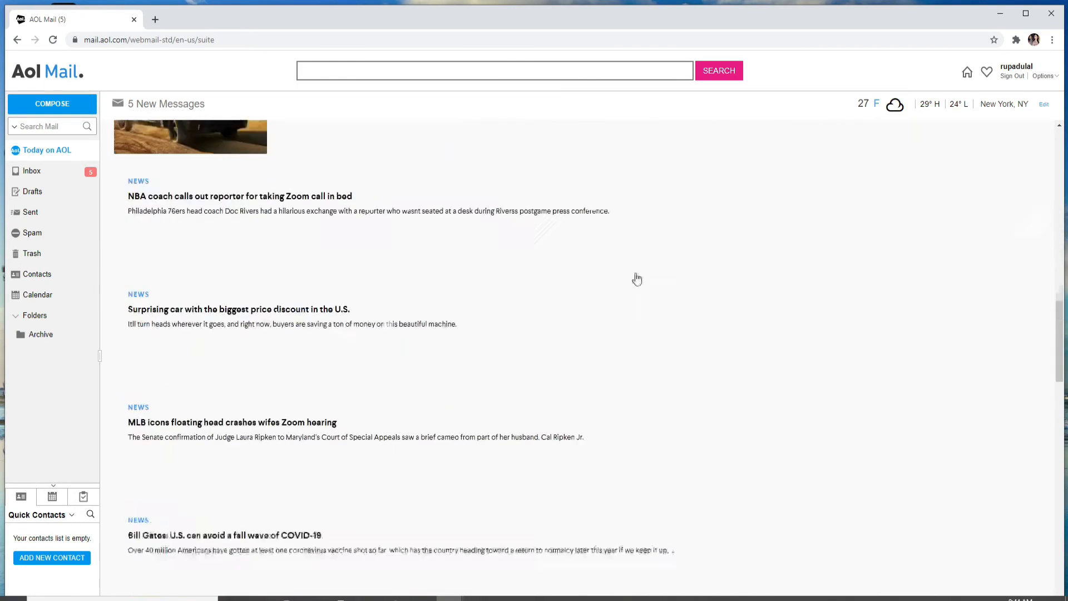